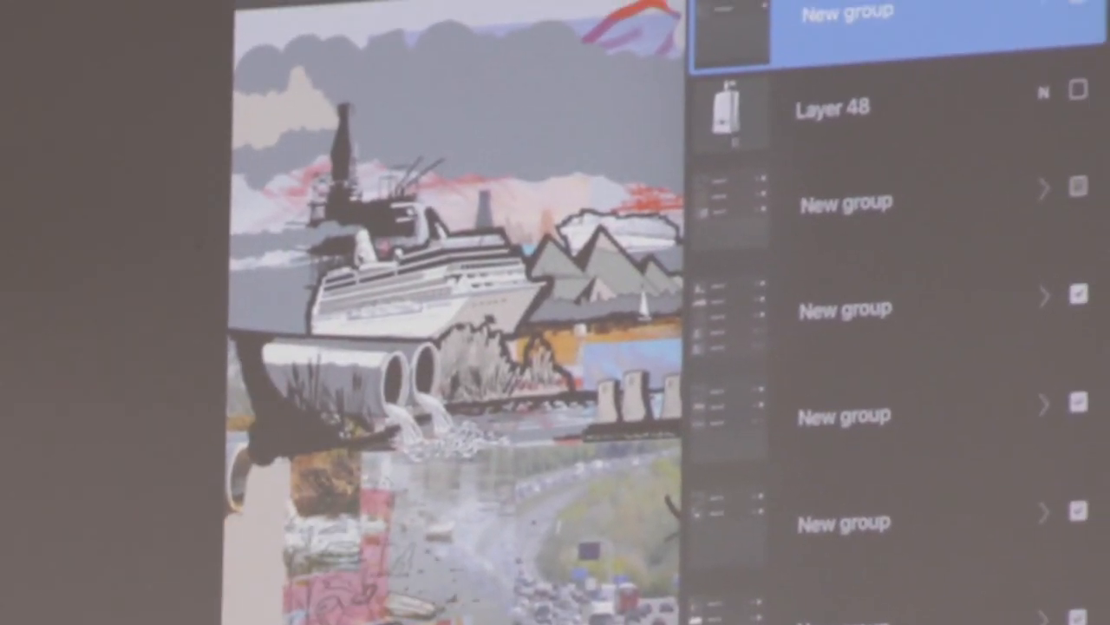
Browse the Green Futures stencil sections, then back out to the main Procreate gallery.
scroll(down, 3)
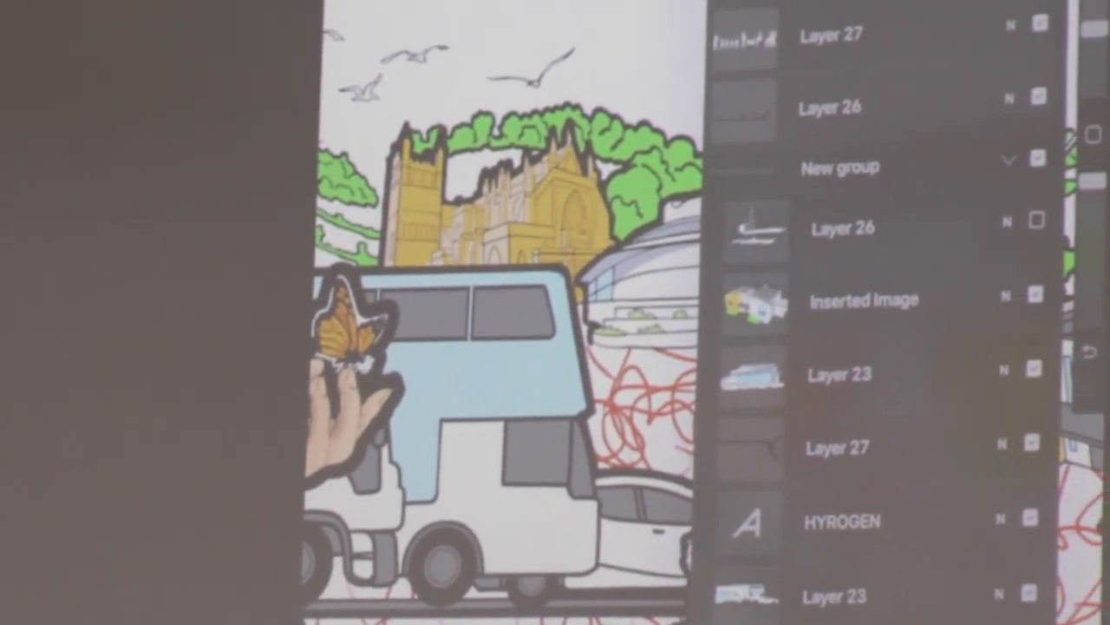
scroll(down, 3)
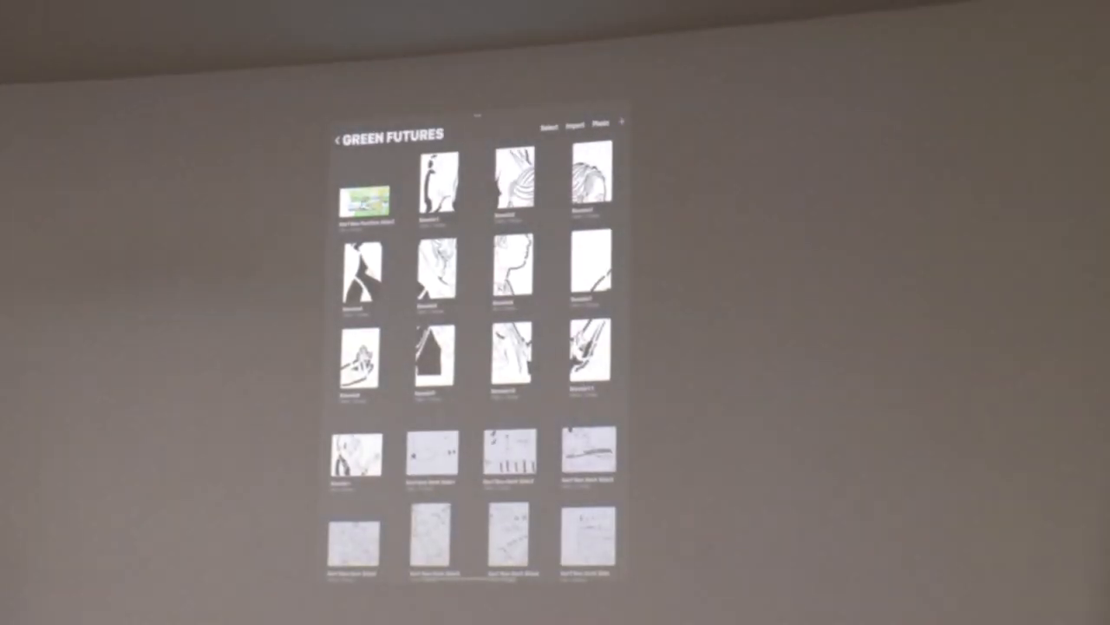
scroll(down, 3)
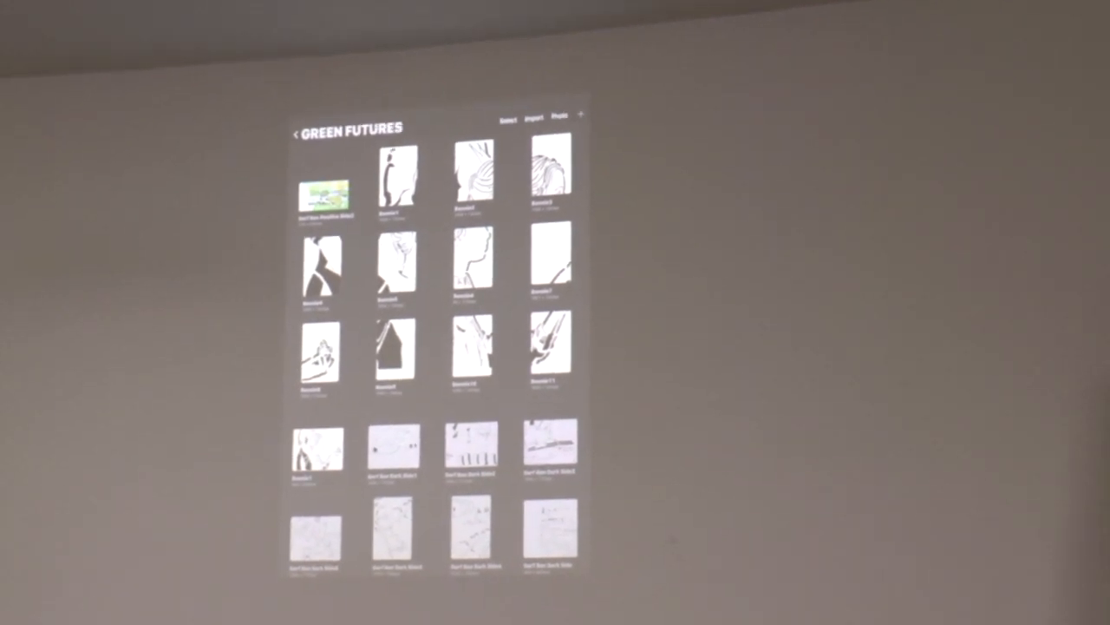
scroll(down, 3)
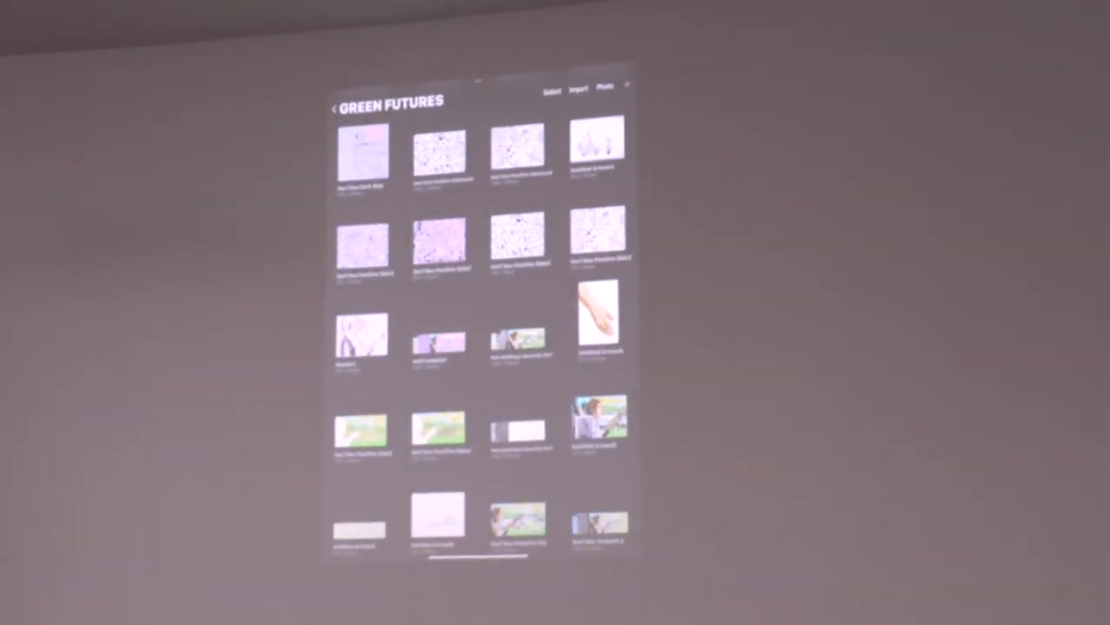
click(335, 107)
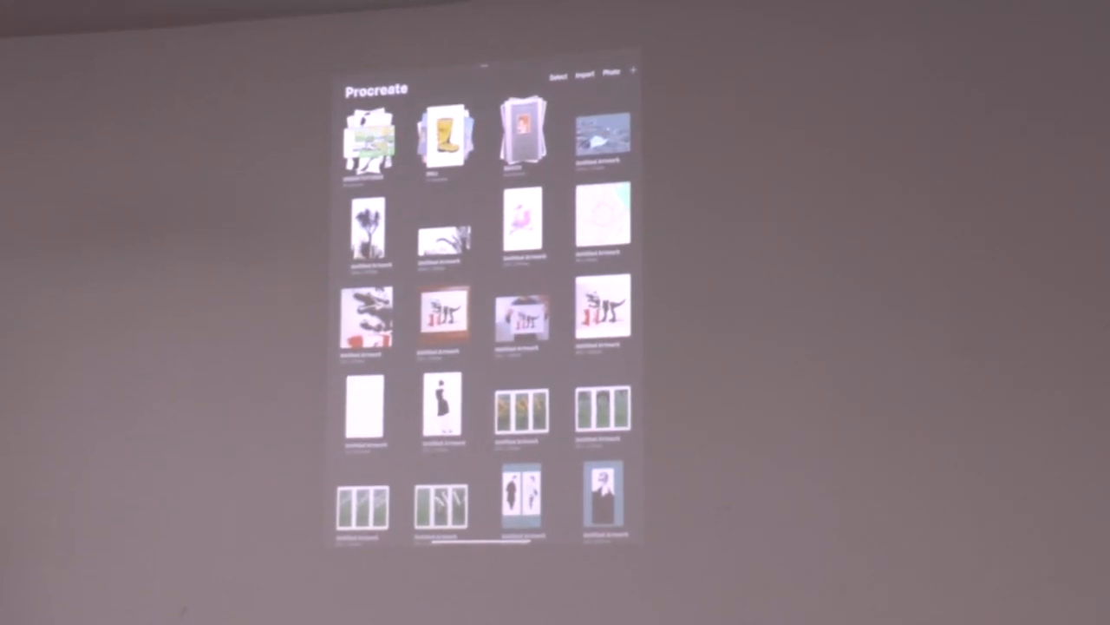